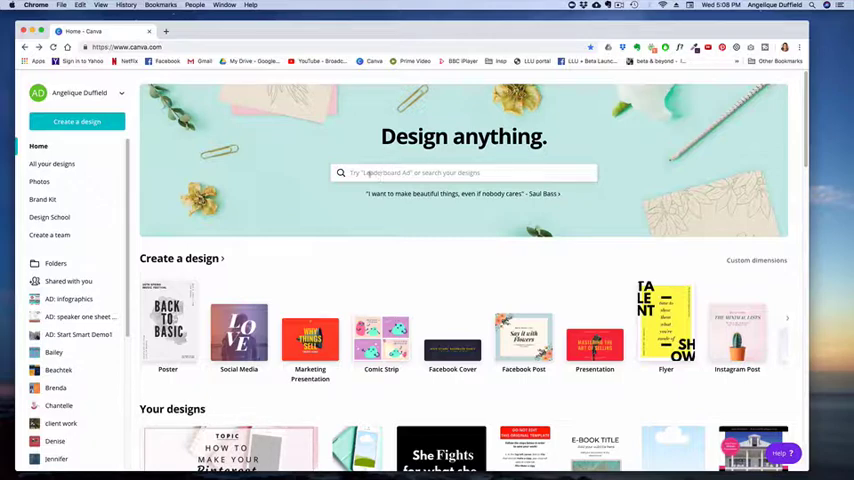
Start a new Presentation design from the home page search suggestions
click(464, 172)
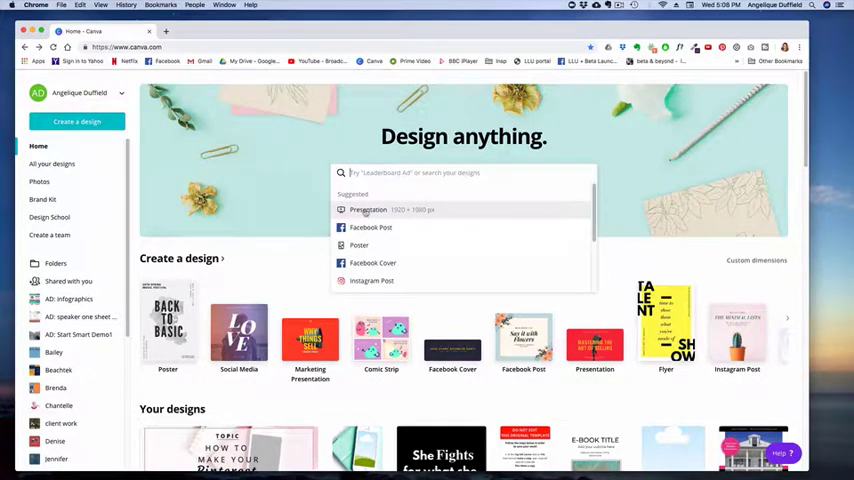
click(368, 208)
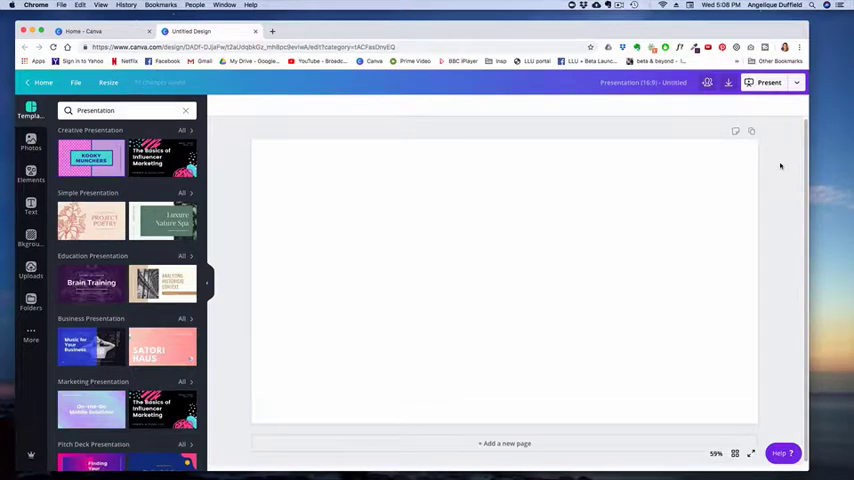
mouse_move(232, 148)
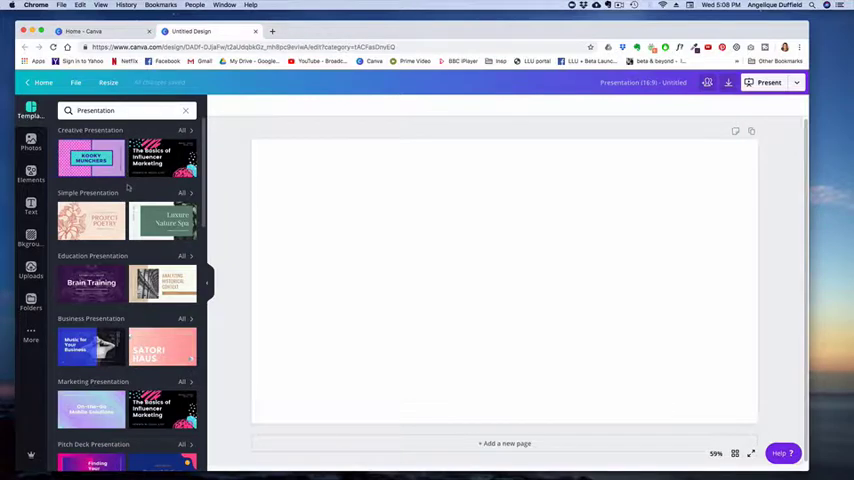
mouse_move(160, 160)
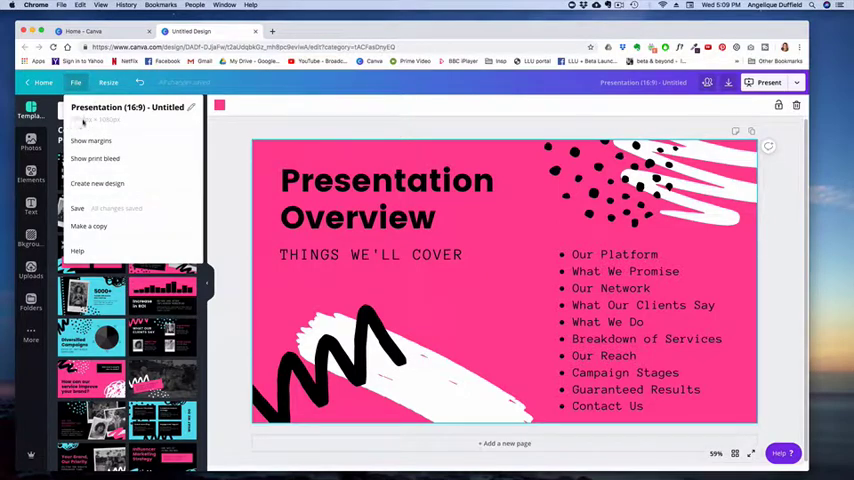
mouse_move(80, 122)
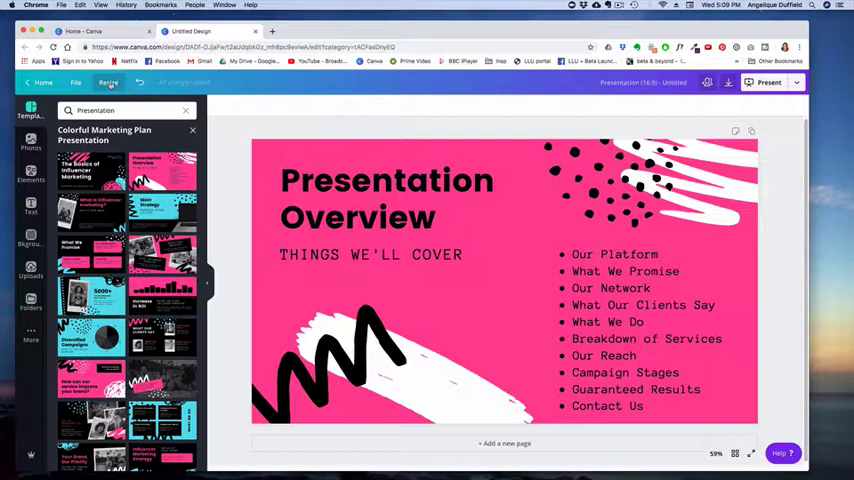
Bring up the Resize options for the pink presentation from the File menu
click(76, 82)
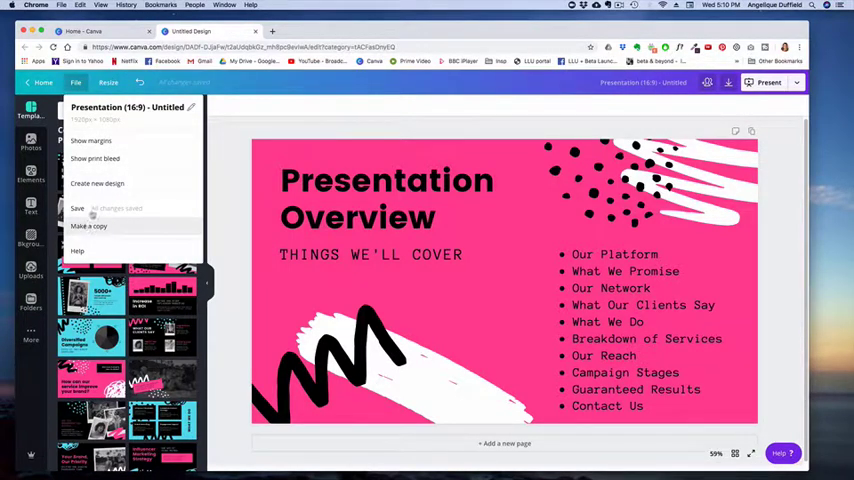
click(108, 82)
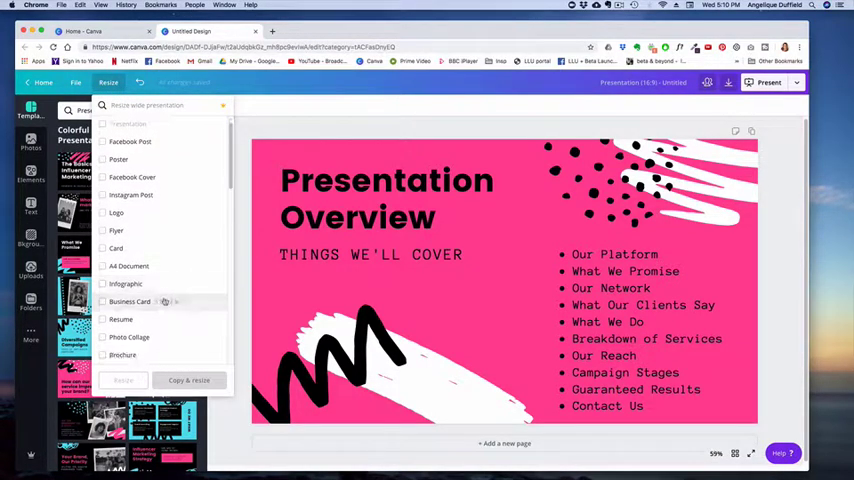
Scroll through the Resize list of formats such as Poster, Desktop Wallpaper and Magazine Cover
scroll(down, 3)
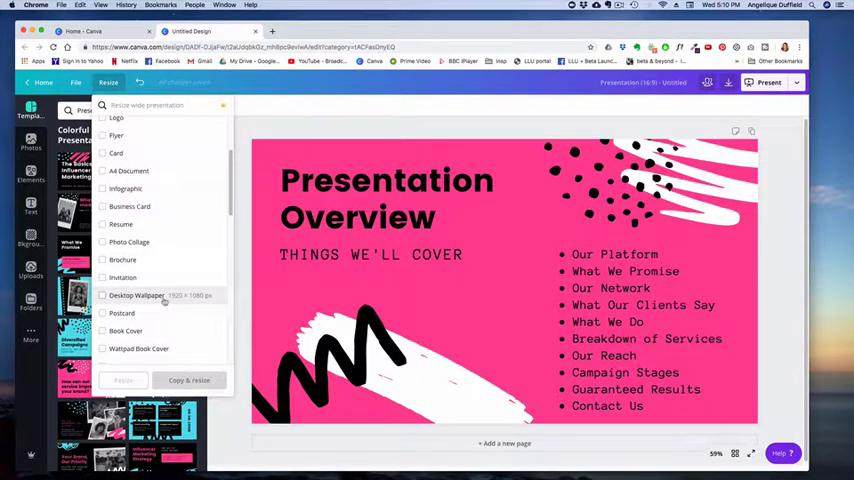
scroll(down, 3)
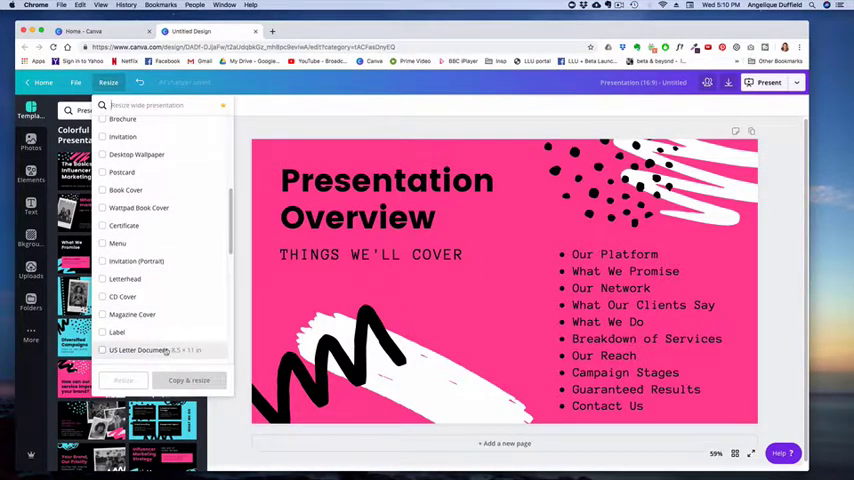
scroll(down, 3)
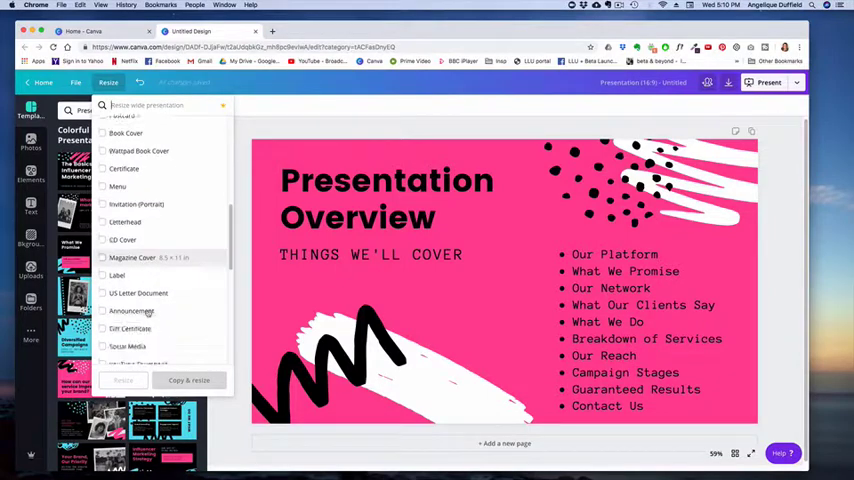
scroll(down, 3)
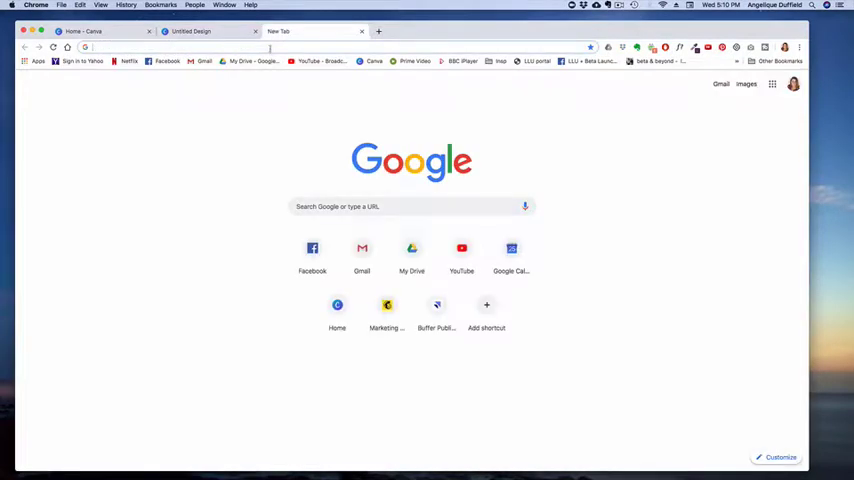
Go to canva.com in the new tab to reach the Design Templates page
text(canva.com)
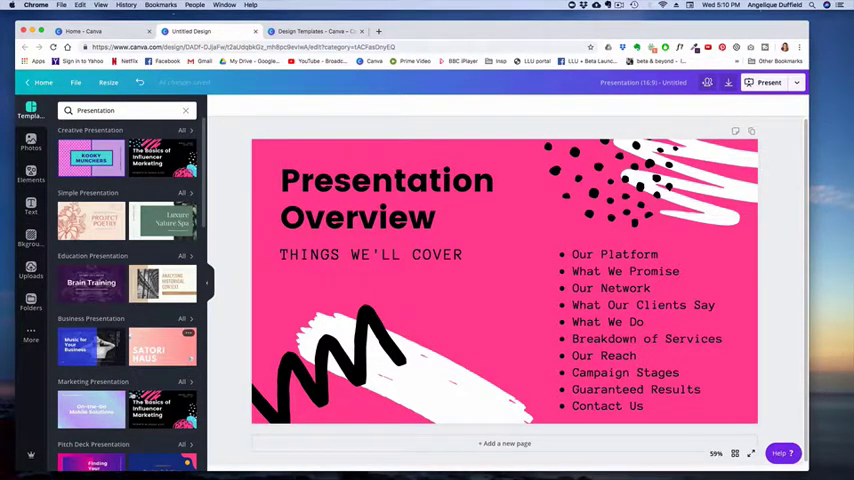
Browse to the bottom of the Presentations gallery and open the Streetwear Creative Wide Presentation template
scroll(down, 3)
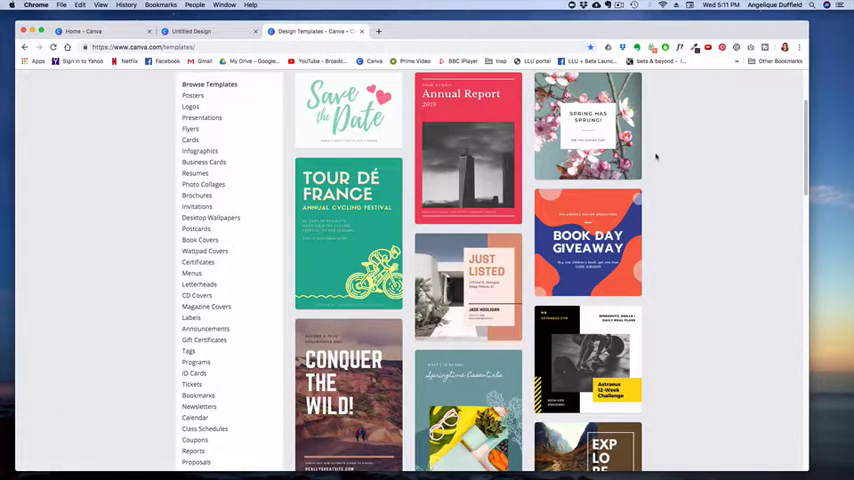
scroll(down, 3)
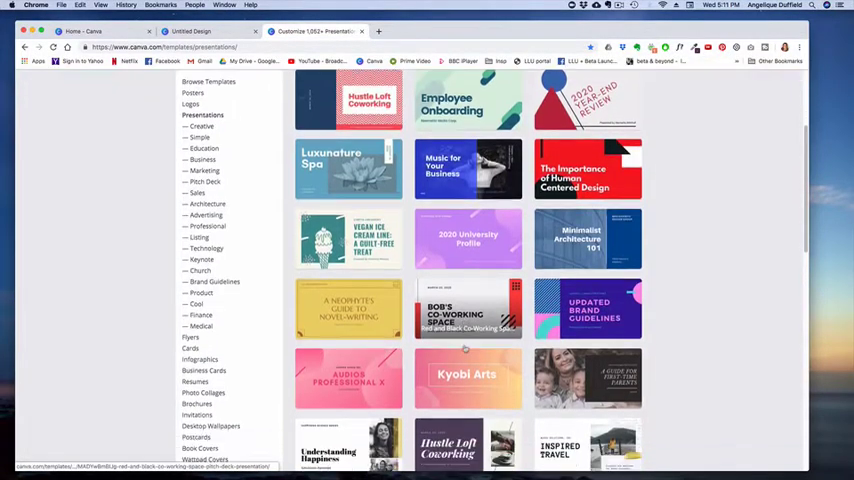
scroll(down, 3)
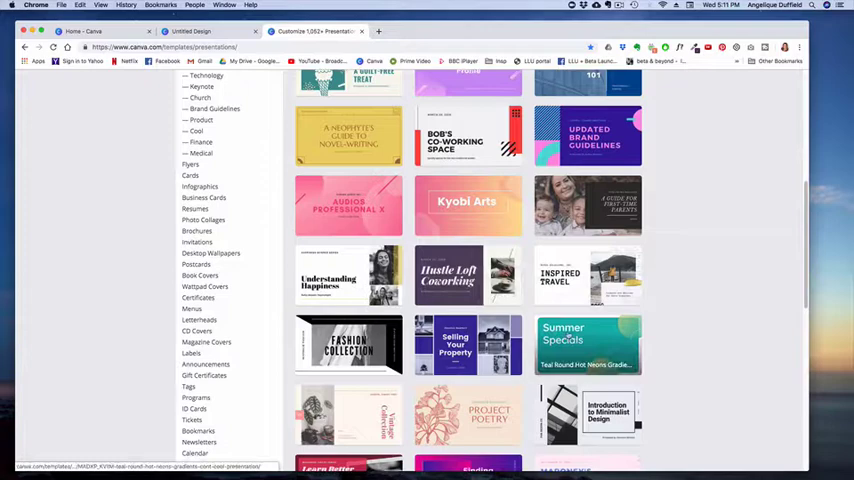
scroll(down, 3)
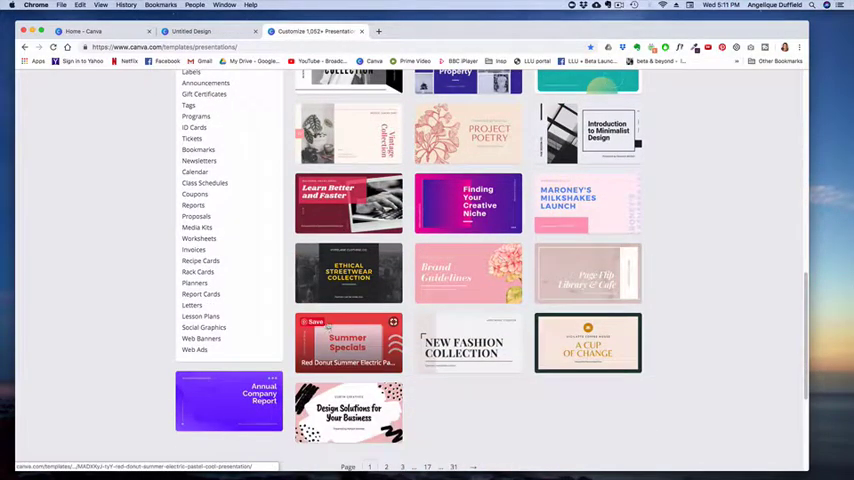
click(348, 272)
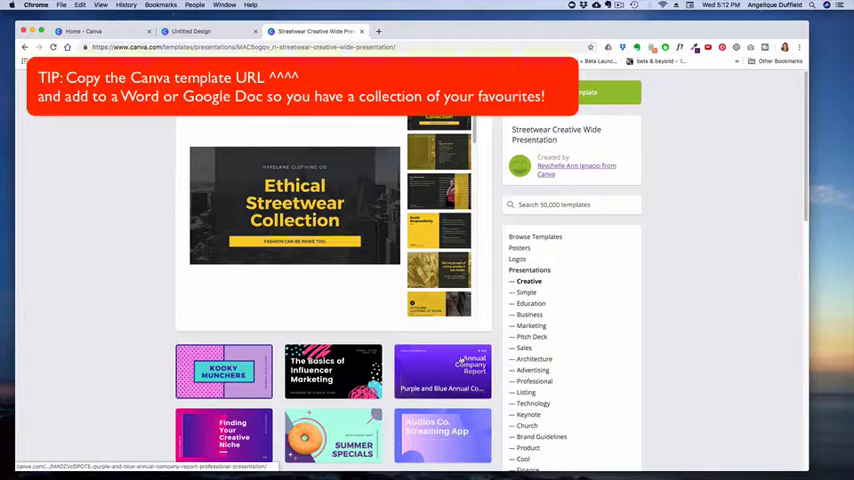
Switch to the Media Kits category and open one of its media kit templates
scroll(down, 3)
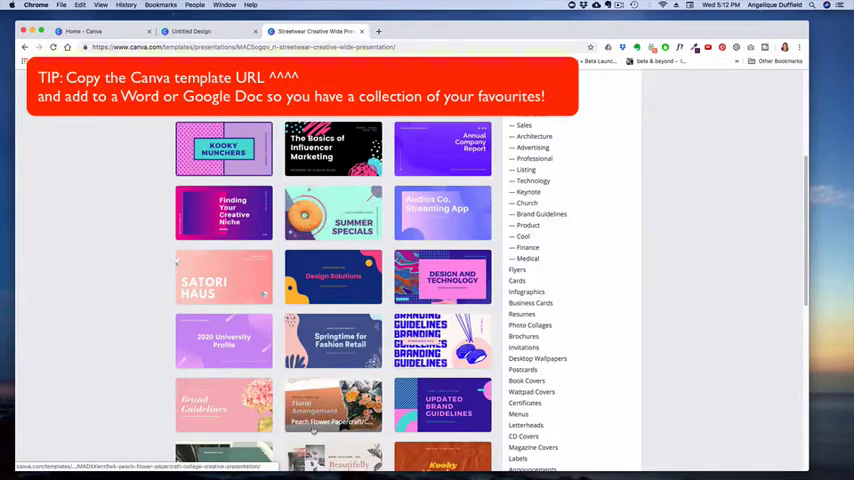
scroll(down, 3)
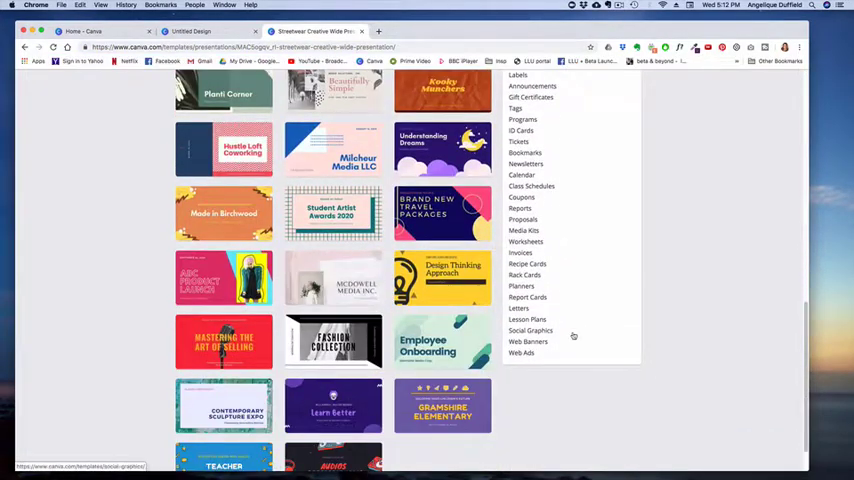
scroll(up, 3)
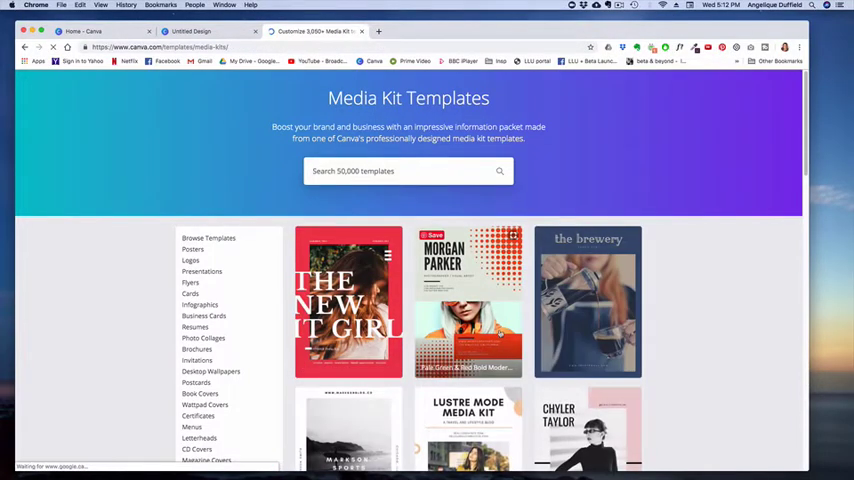
click(468, 300)
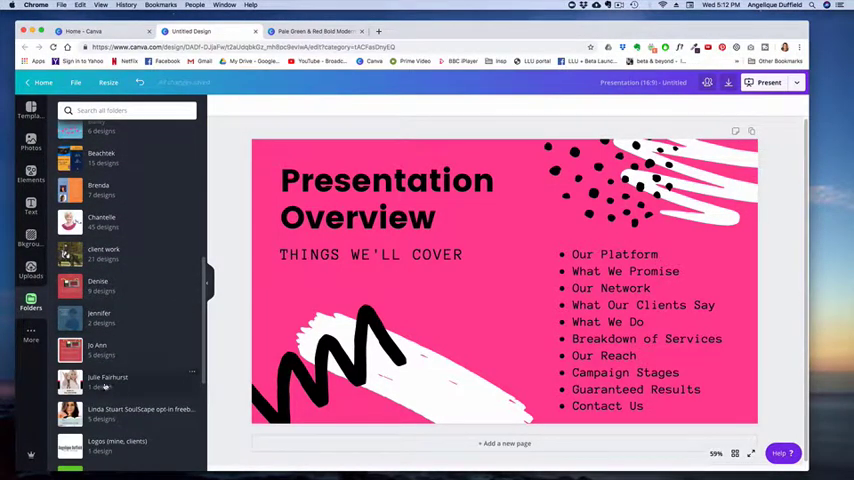
Open a saved folder in the Folders panel to view the single design inside
click(108, 380)
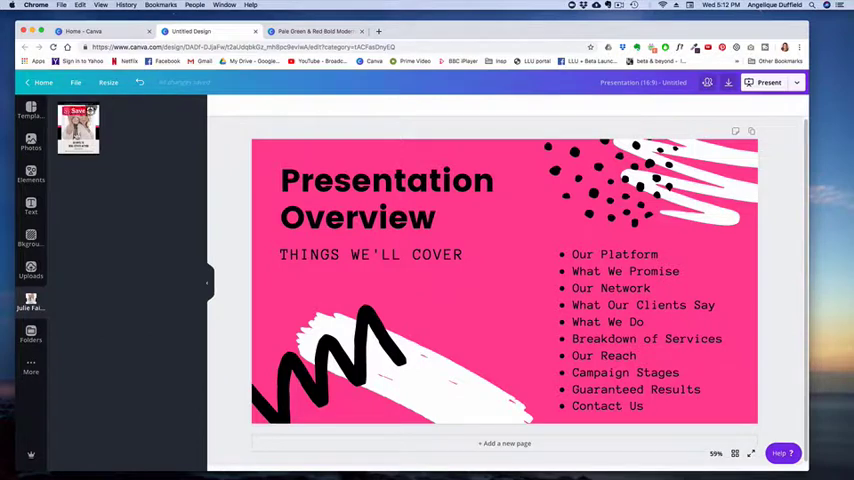